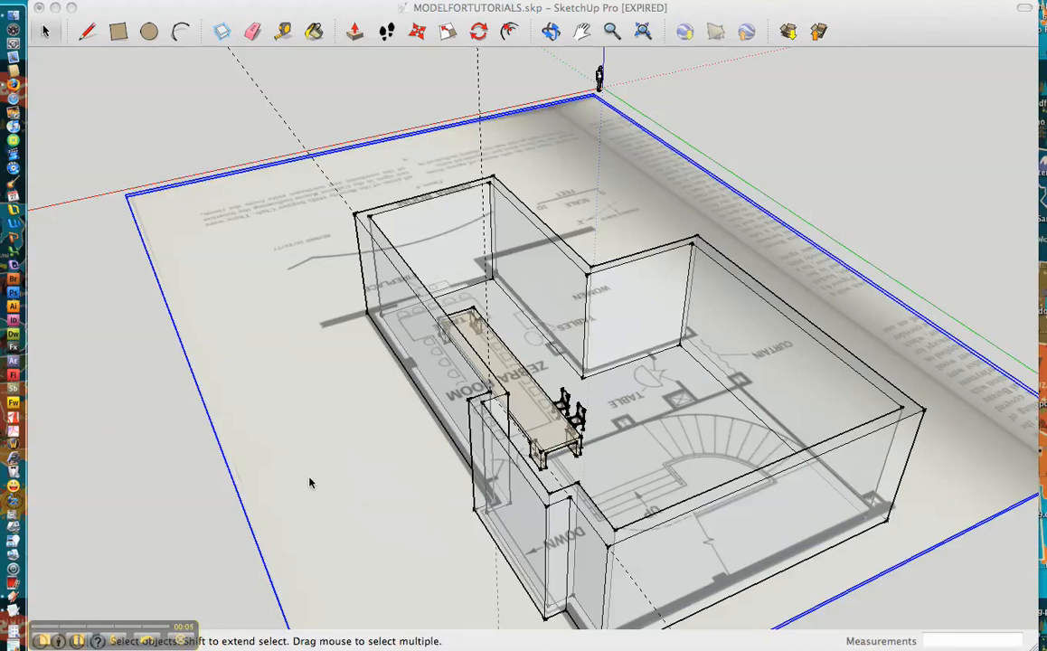
{"action": "mouse_move", "coordinate": [428, 373]}
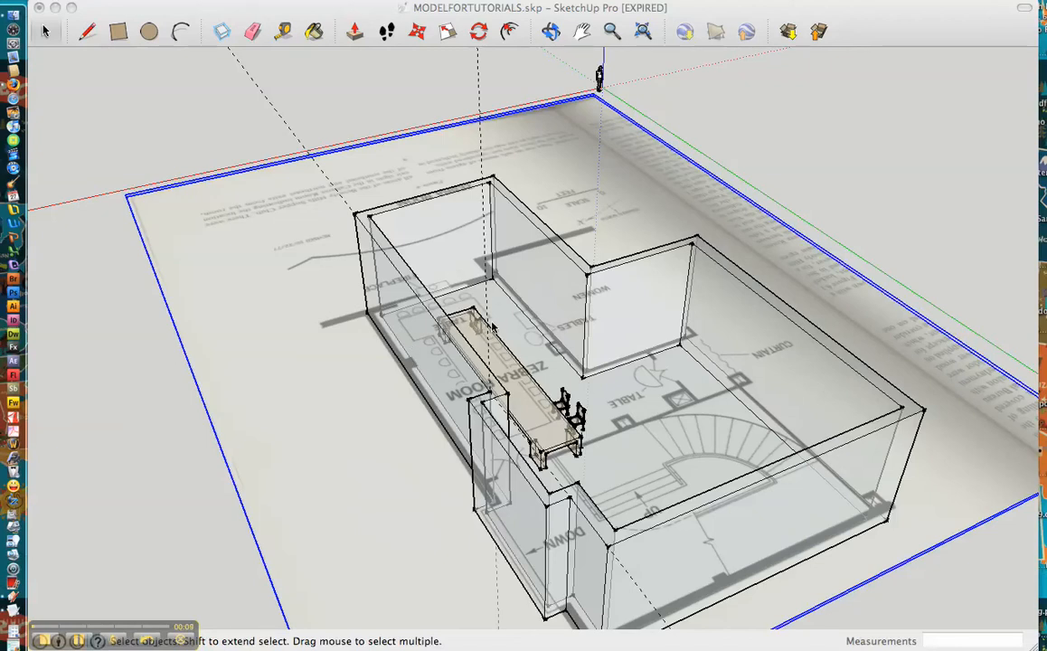
{"action": "mouse_move", "coordinate": [503, 324]}
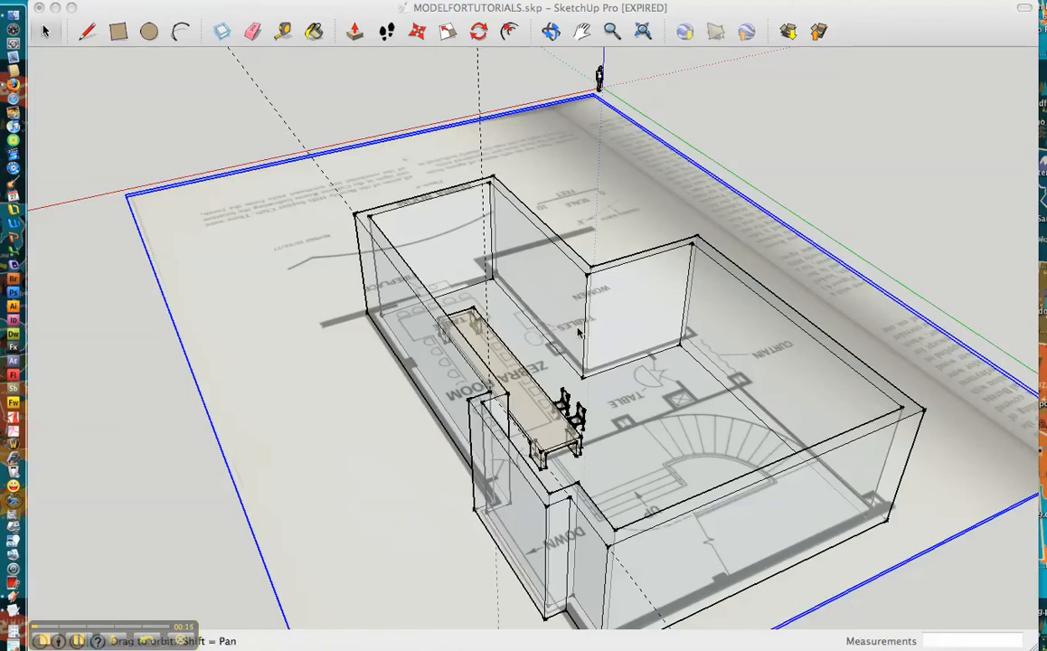
{"action": "mouse_move", "coordinate": [624, 303]}
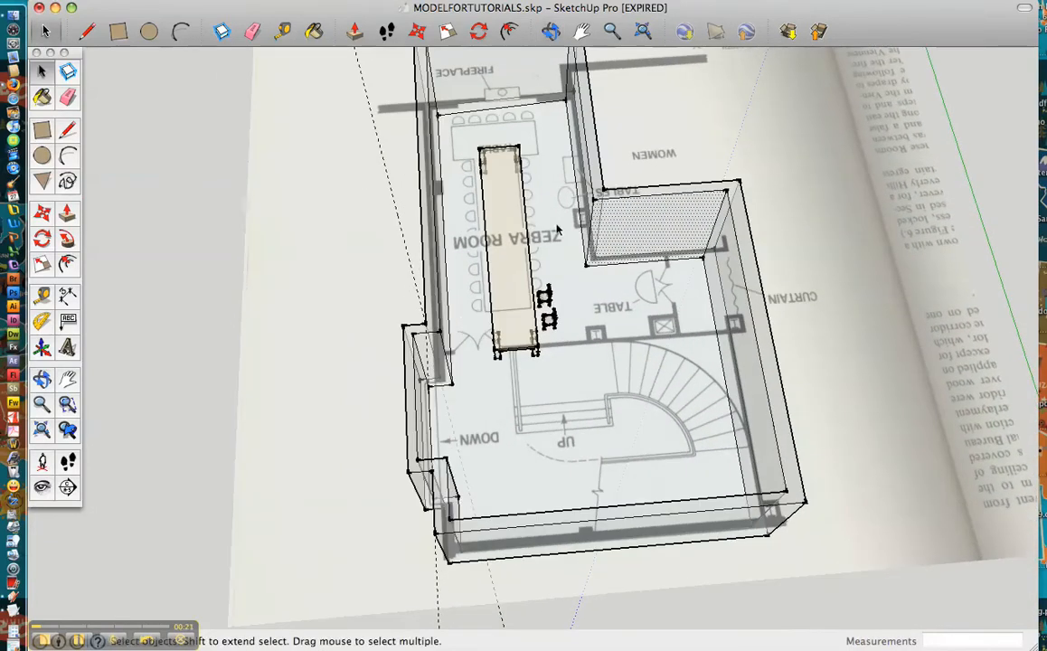
{"action": "mouse_move", "coordinate": [574, 302]}
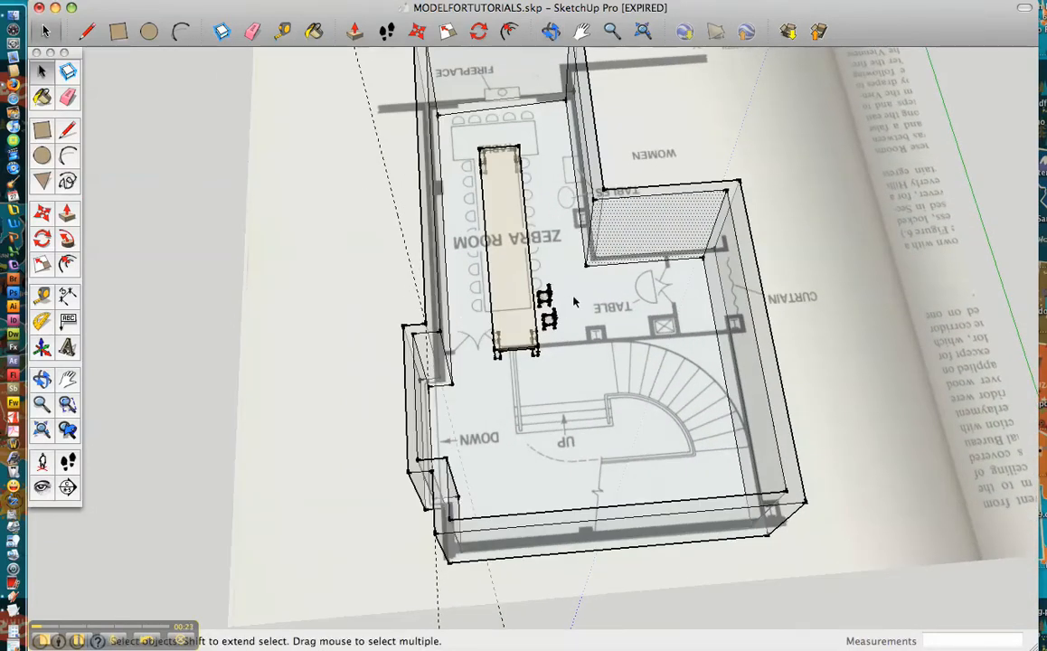
{"action": "mouse_move", "coordinate": [553, 285]}
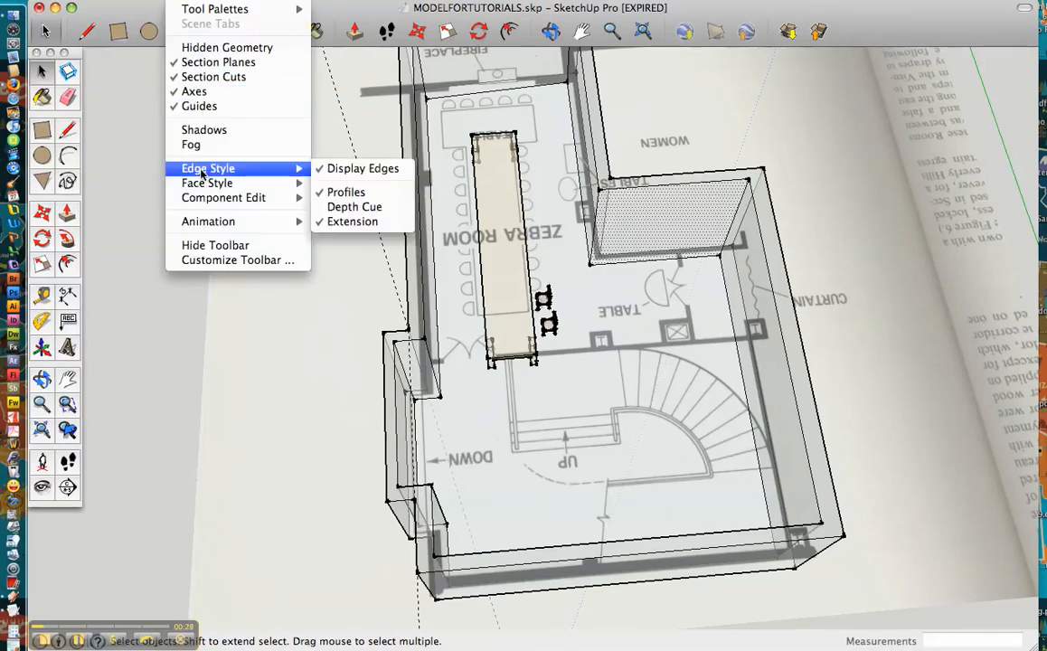
{"action": "mouse_move", "coordinate": [207, 182]}
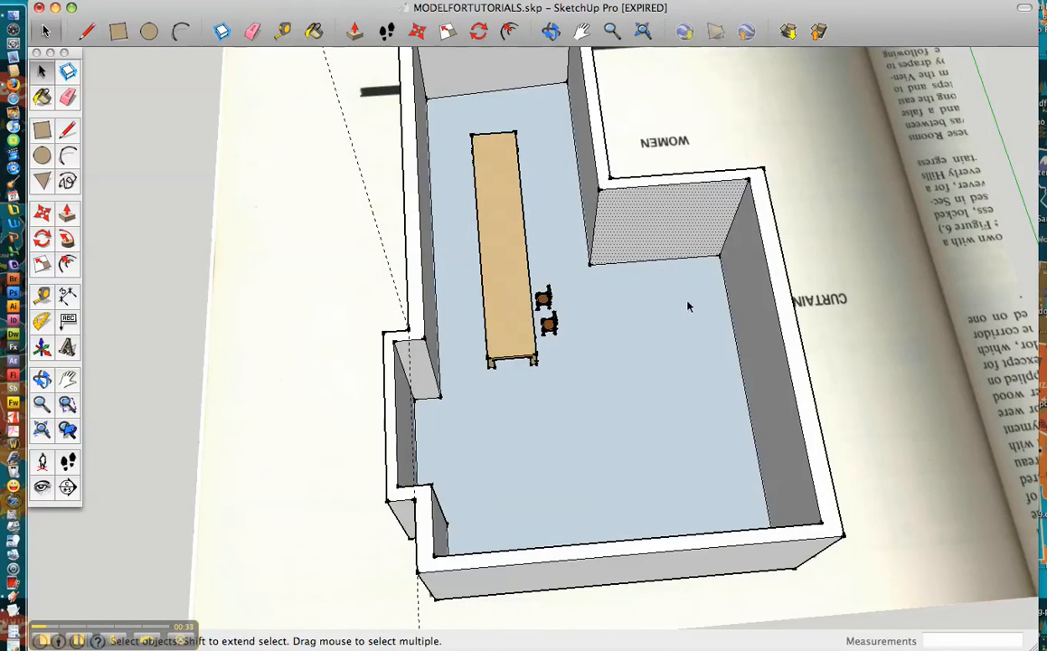
{"action": "mouse_move", "coordinate": [486, 172]}
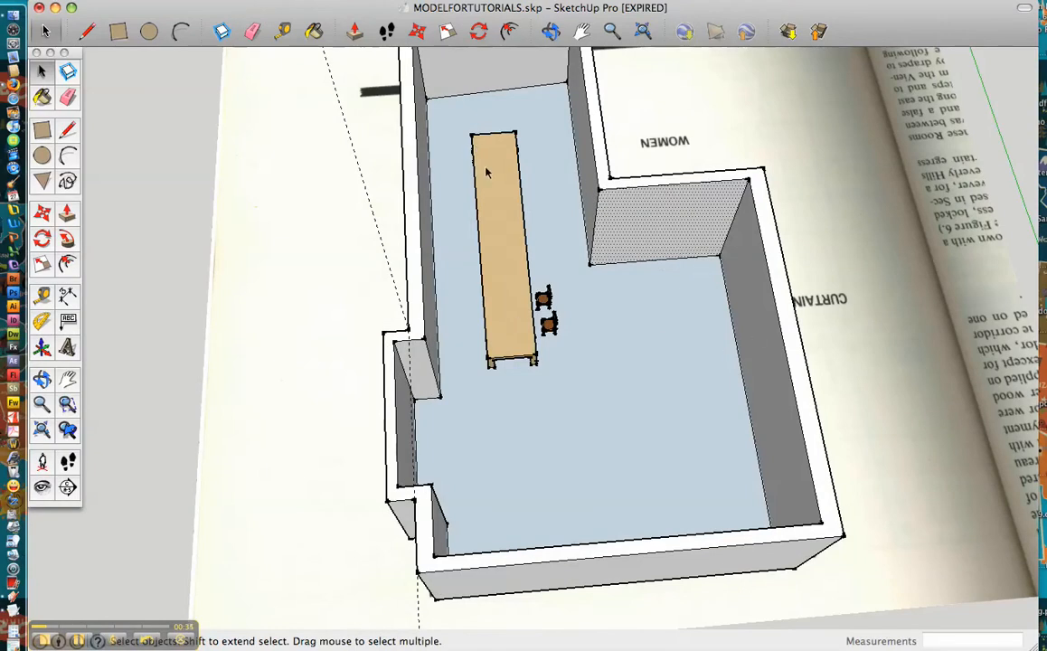
{"action": "mouse_move", "coordinate": [506, 229]}
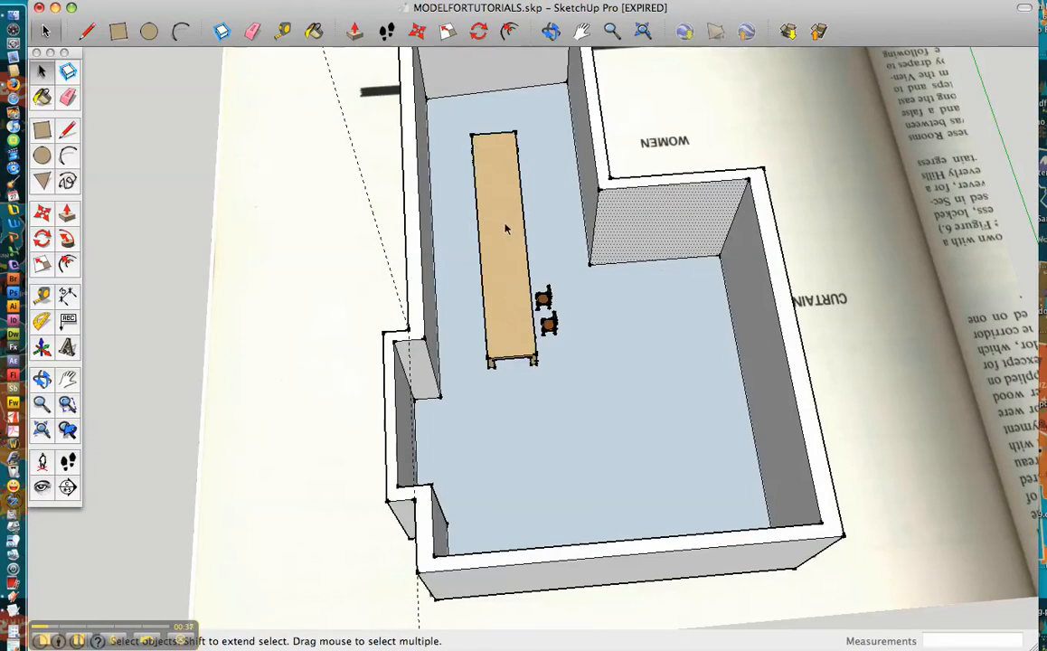
{"action": "mouse_move", "coordinate": [667, 316]}
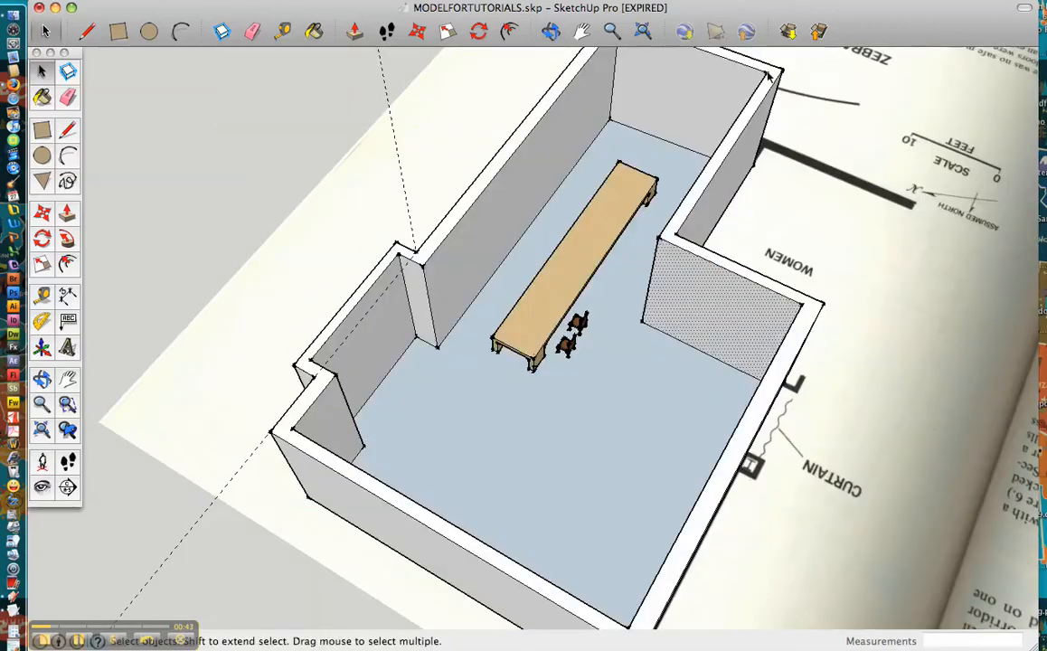
{"action": "mouse_move", "coordinate": [787, 32]}
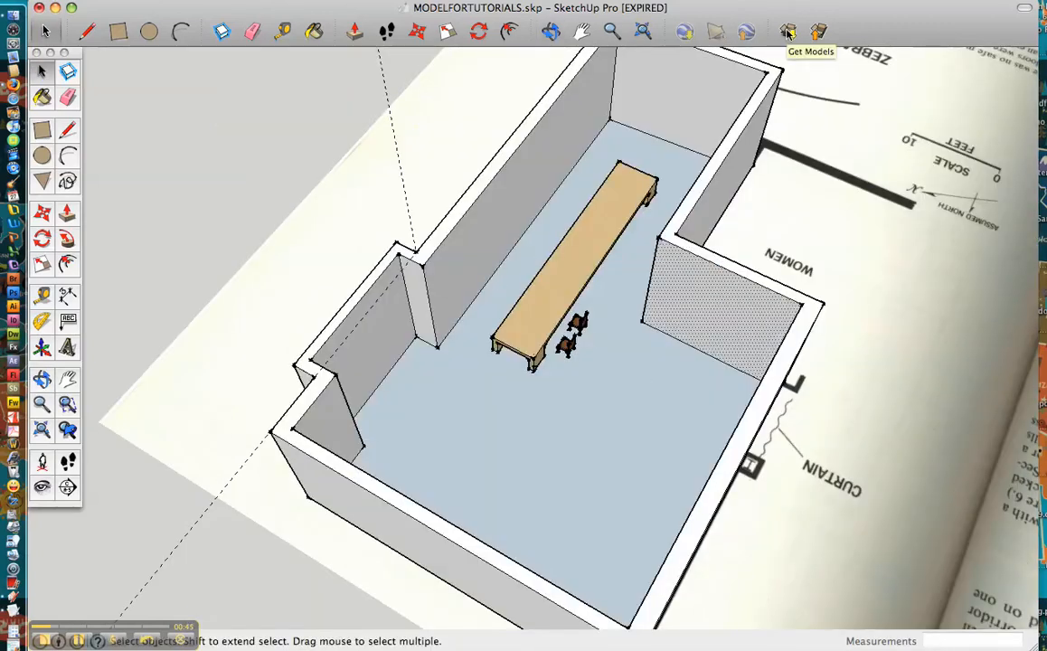
Open 3D Warehouse and search for 'table' models
{"action": "left_click", "coordinate": [788, 32]}
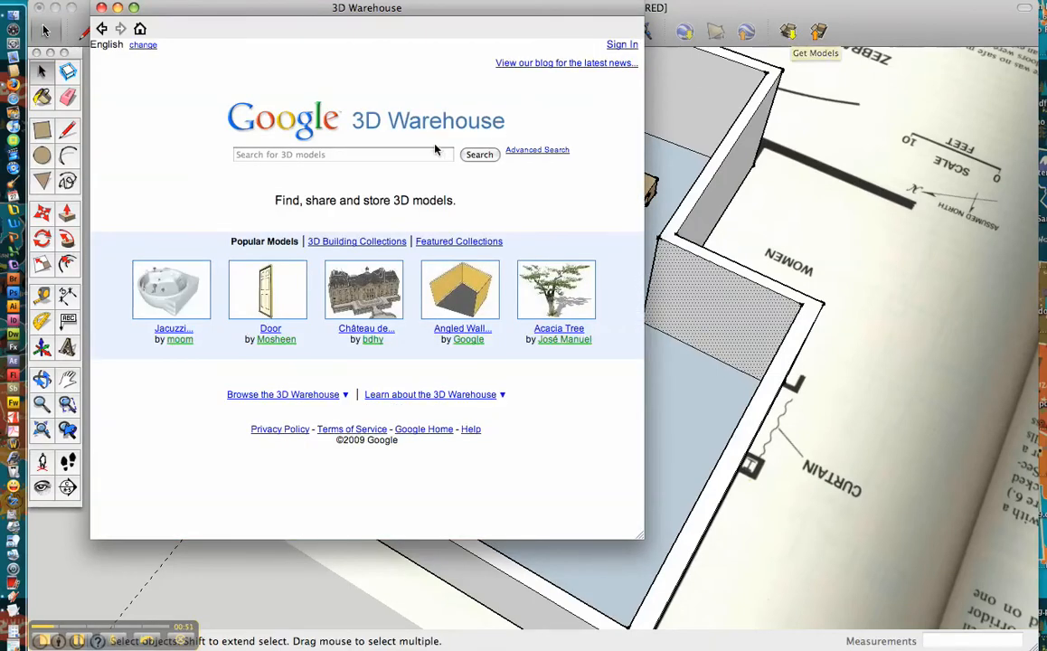
{"action": "left_click", "coordinate": [342, 154]}
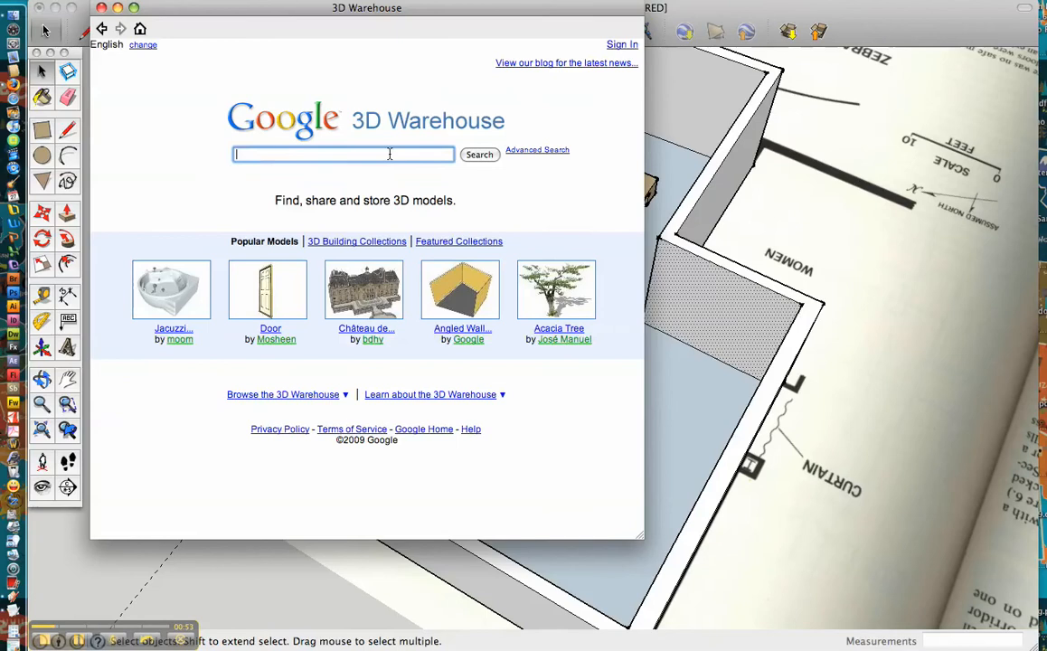
{"action": "type", "text": "tab"}
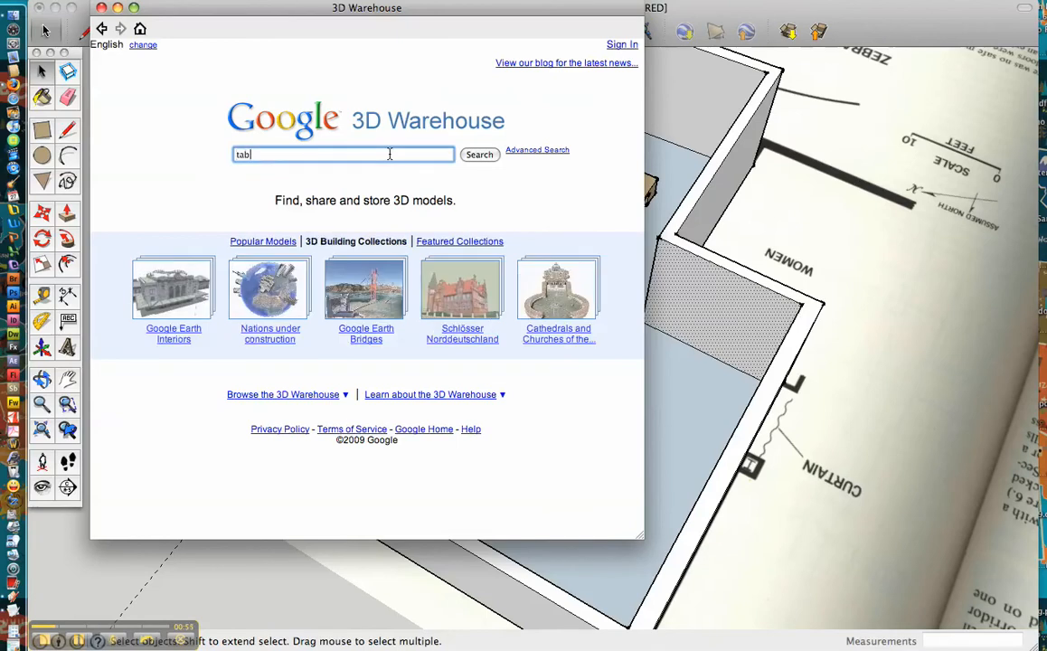
{"action": "left_click", "coordinate": [479, 154]}
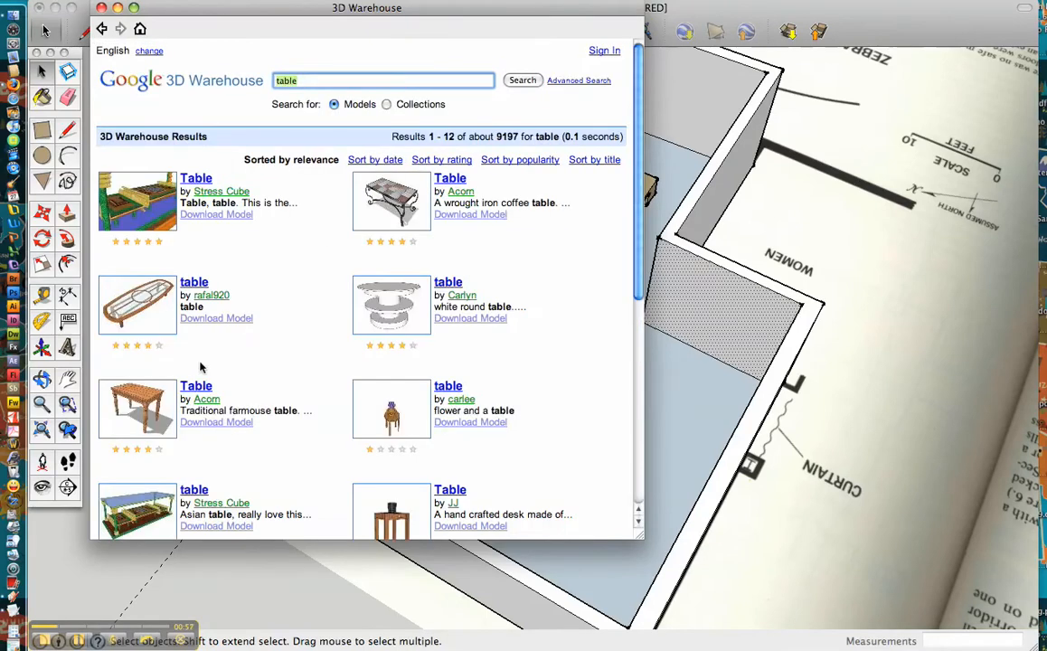
Open the plain wooden table model's page and download it
{"action": "scroll", "scroll_direction": "down", "scroll_amount": 3}
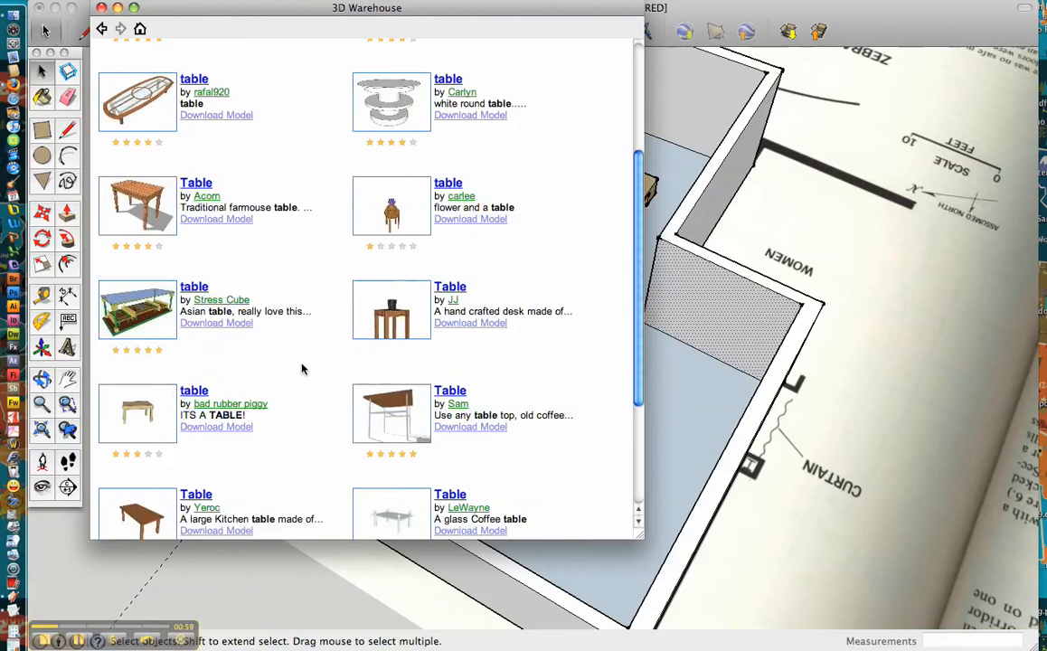
{"action": "left_click", "coordinate": [193, 390]}
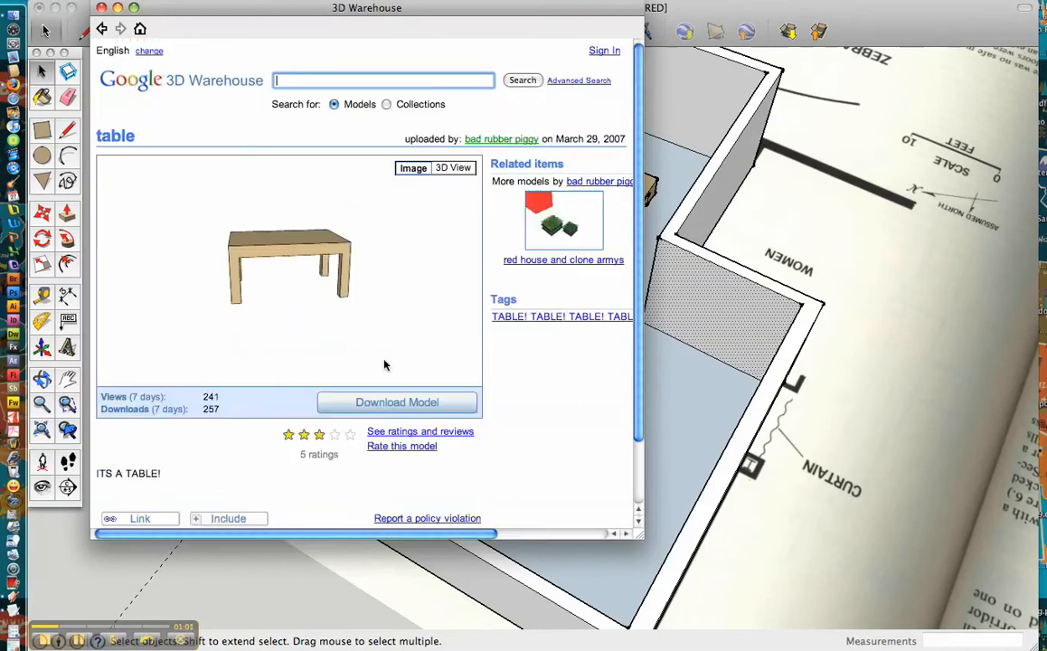
{"action": "left_click", "coordinate": [397, 401]}
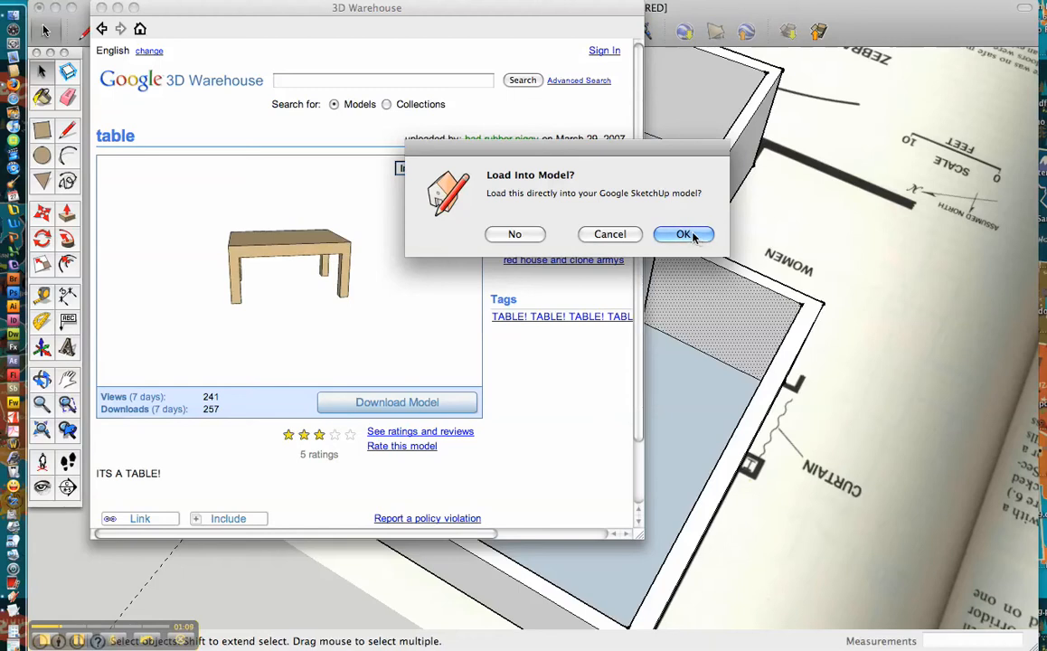
{"action": "mouse_move", "coordinate": [544, 229]}
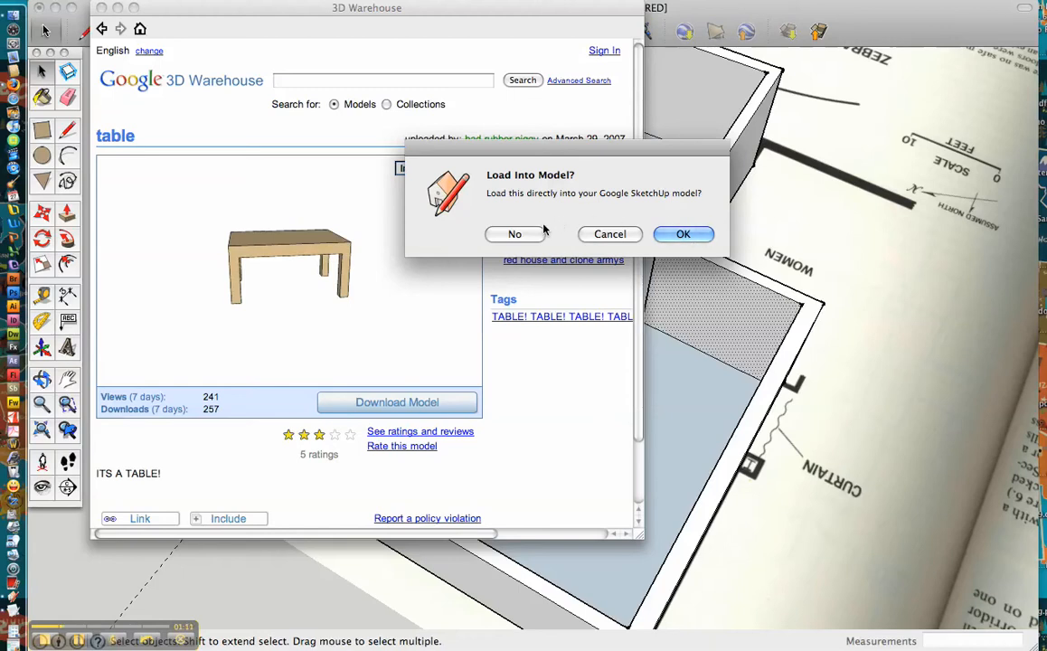
{"action": "mouse_move", "coordinate": [611, 234]}
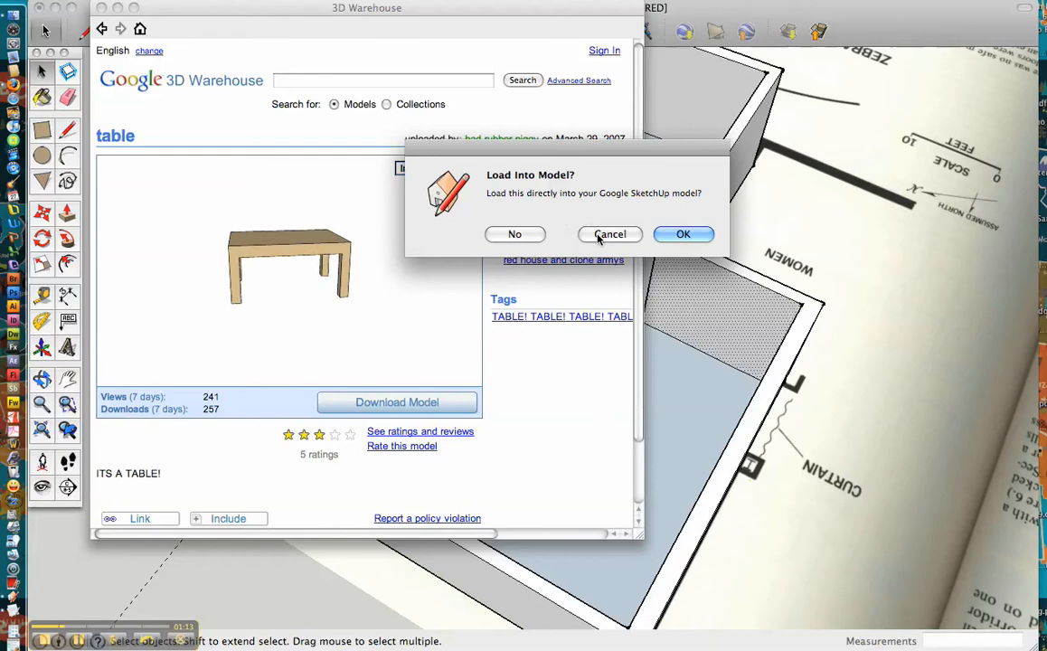
{"action": "left_click", "coordinate": [609, 234]}
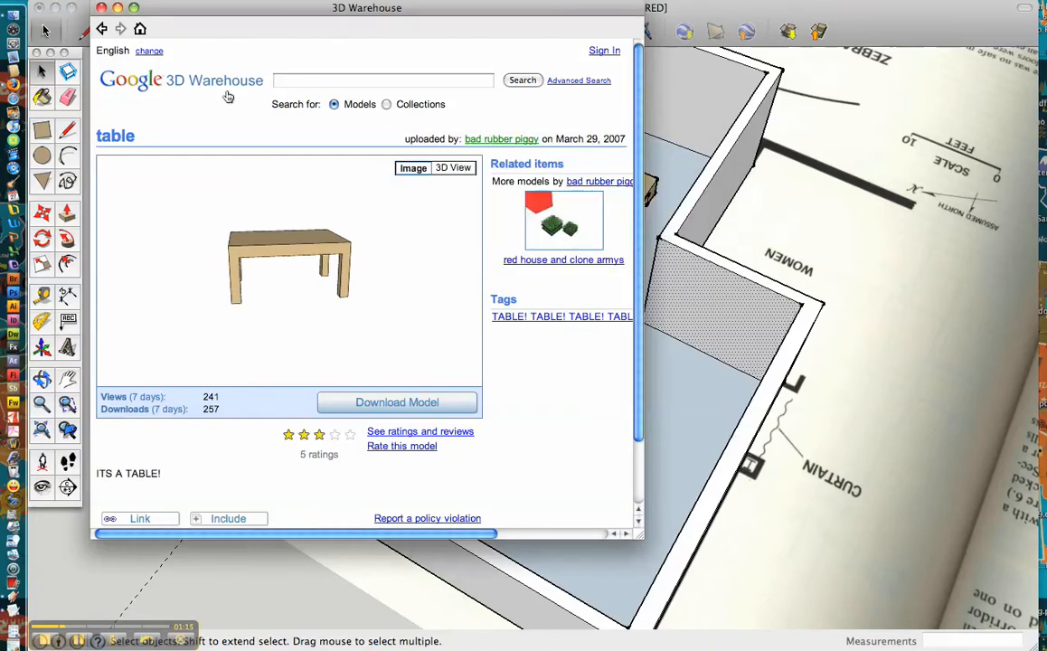
Place the imported wooden table on the room floor beside the two chairs
{"action": "left_click", "coordinate": [396, 401]}
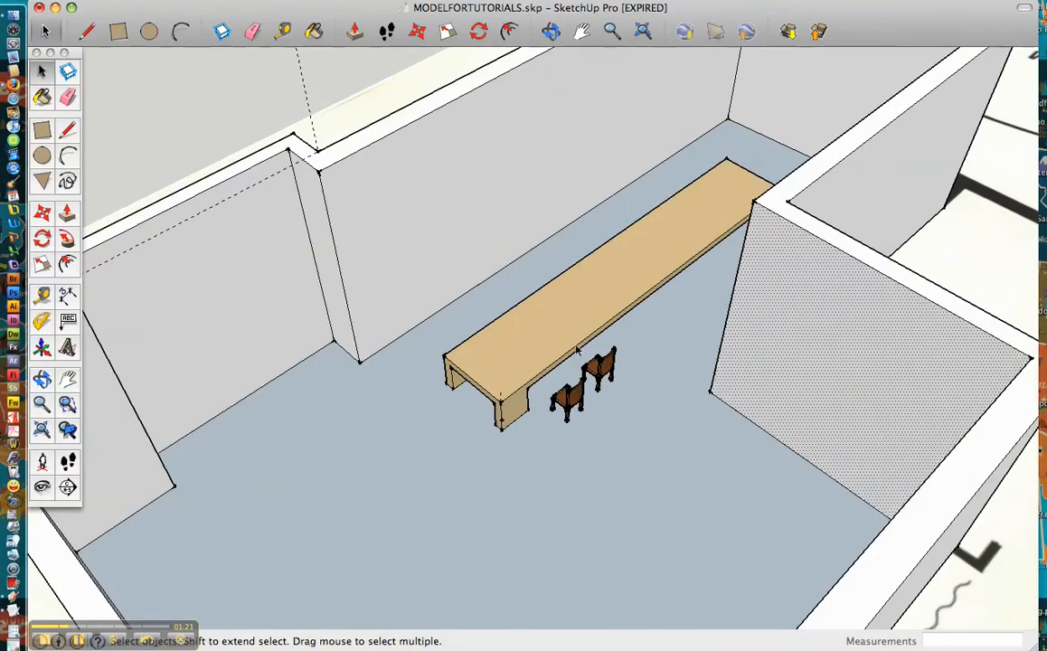
{"action": "mouse_move", "coordinate": [576, 339]}
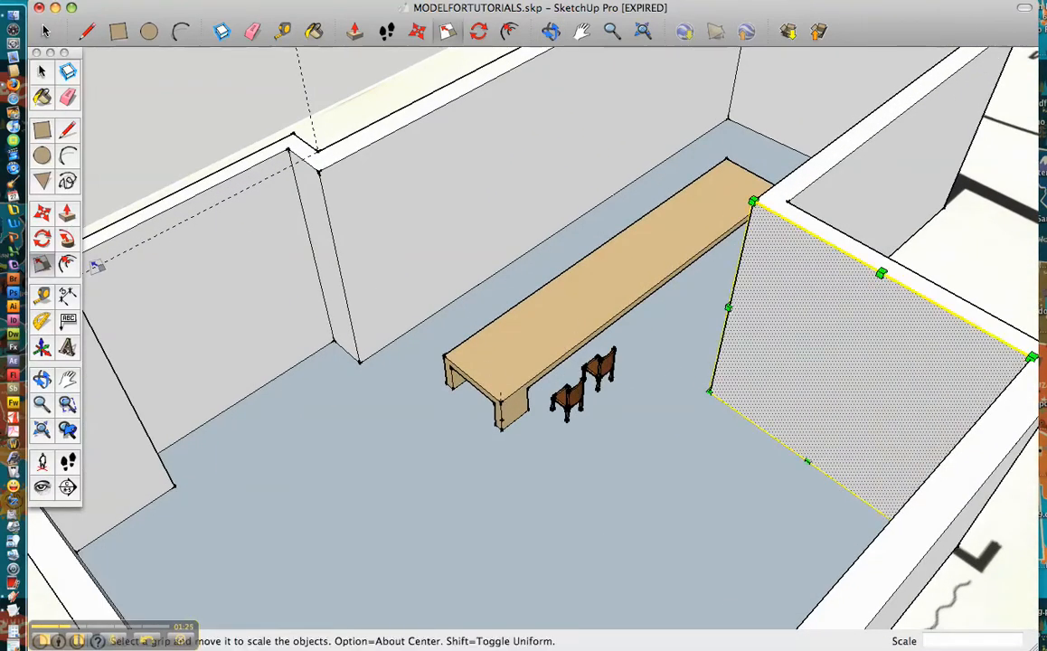
{"action": "mouse_move", "coordinate": [217, 215]}
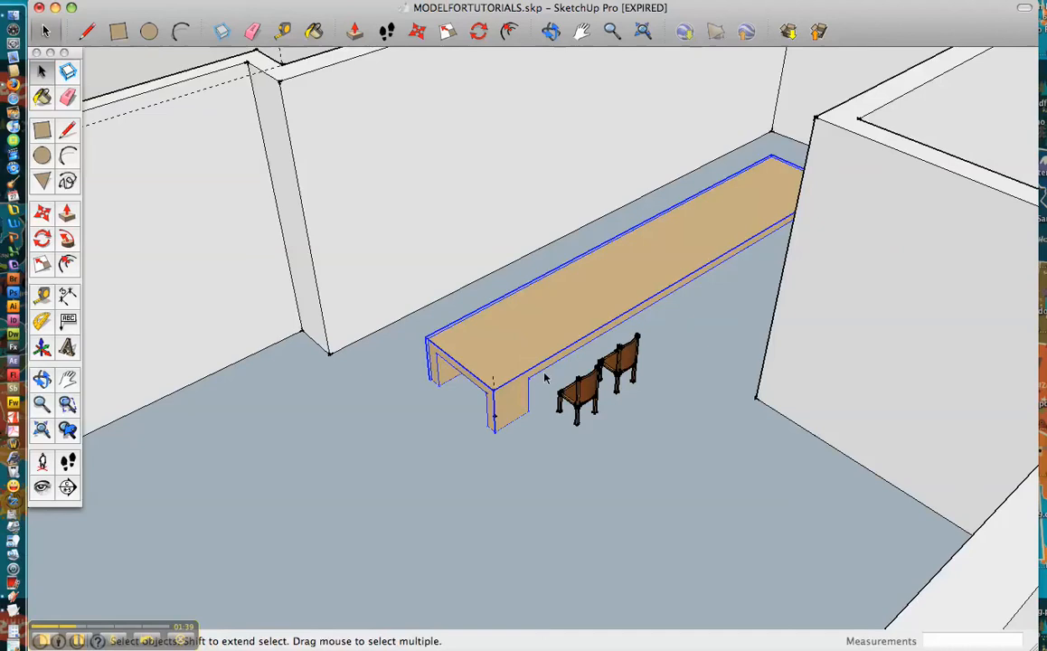
{"action": "mouse_move", "coordinate": [528, 357]}
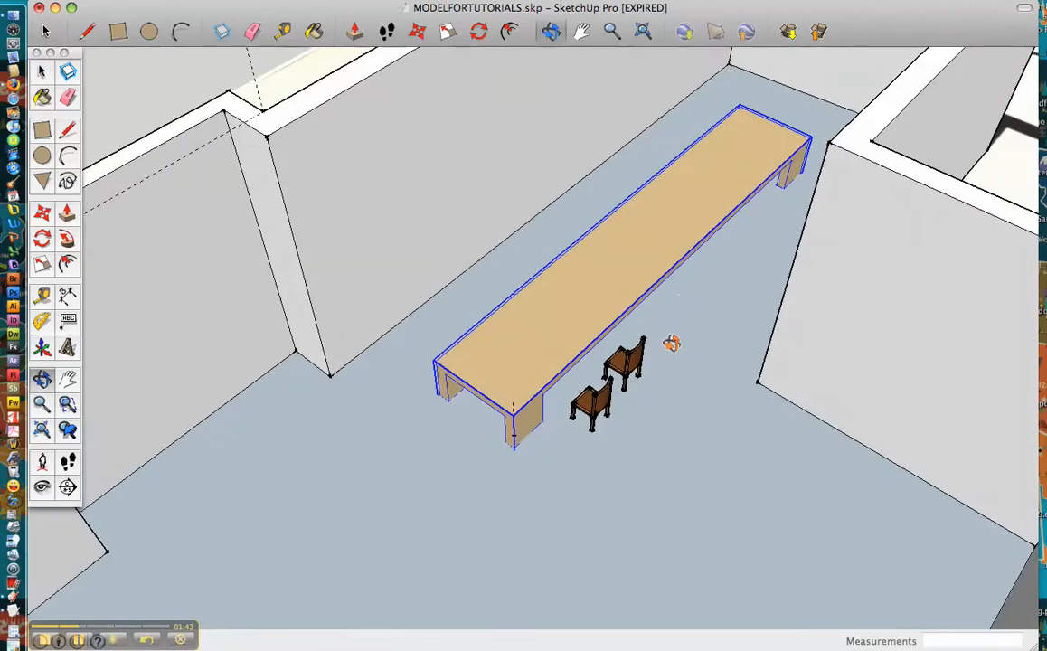
{"action": "mouse_move", "coordinate": [844, 135]}
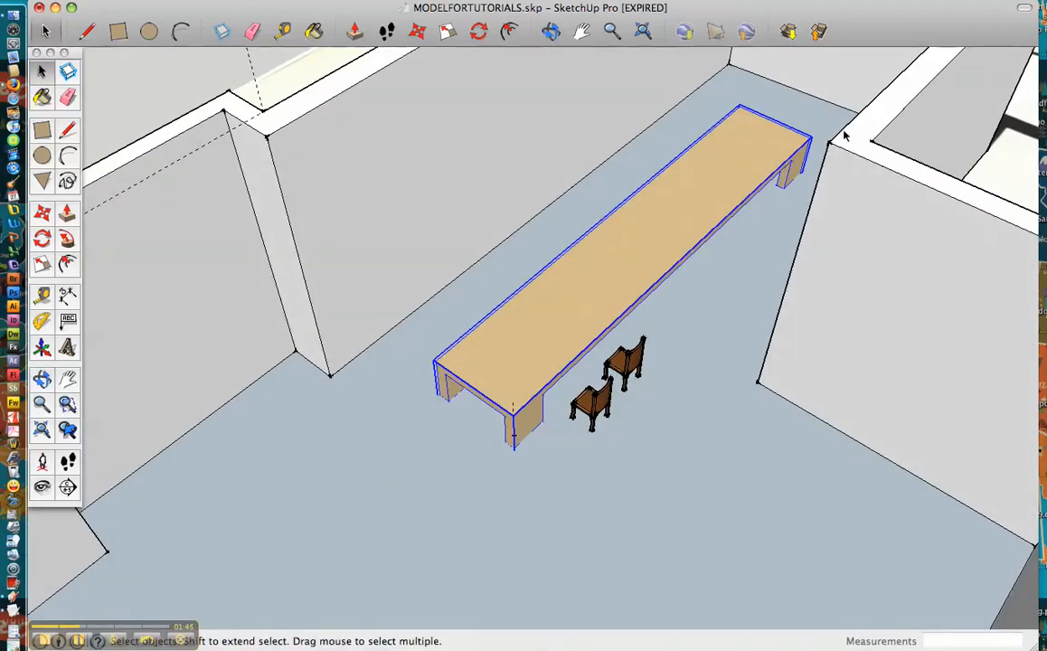
{"action": "mouse_move", "coordinate": [624, 299]}
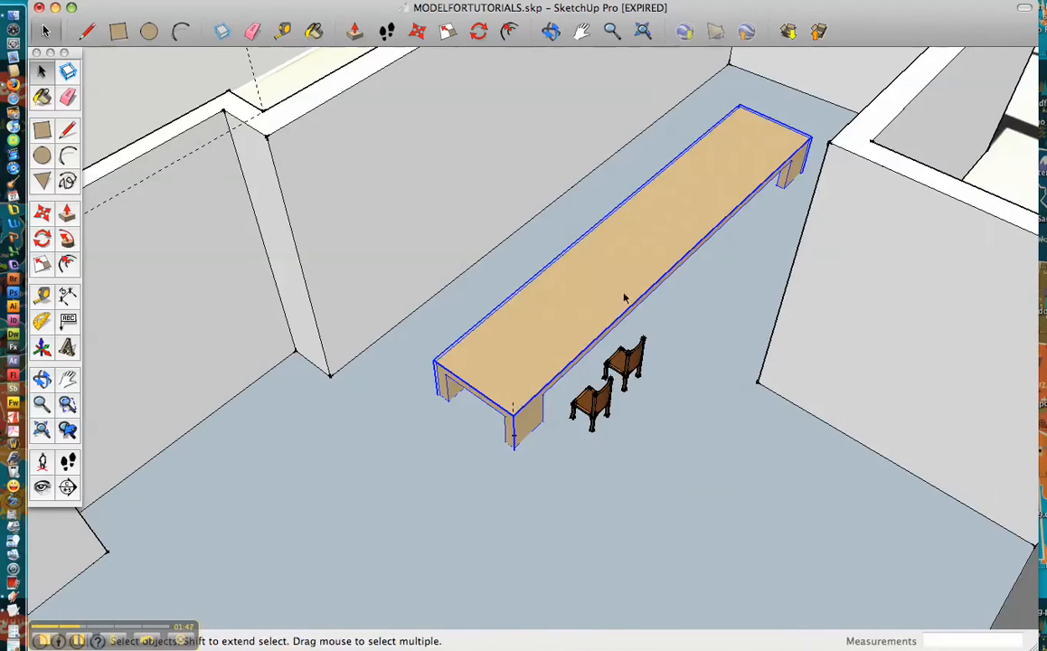
{"action": "mouse_move", "coordinate": [553, 325]}
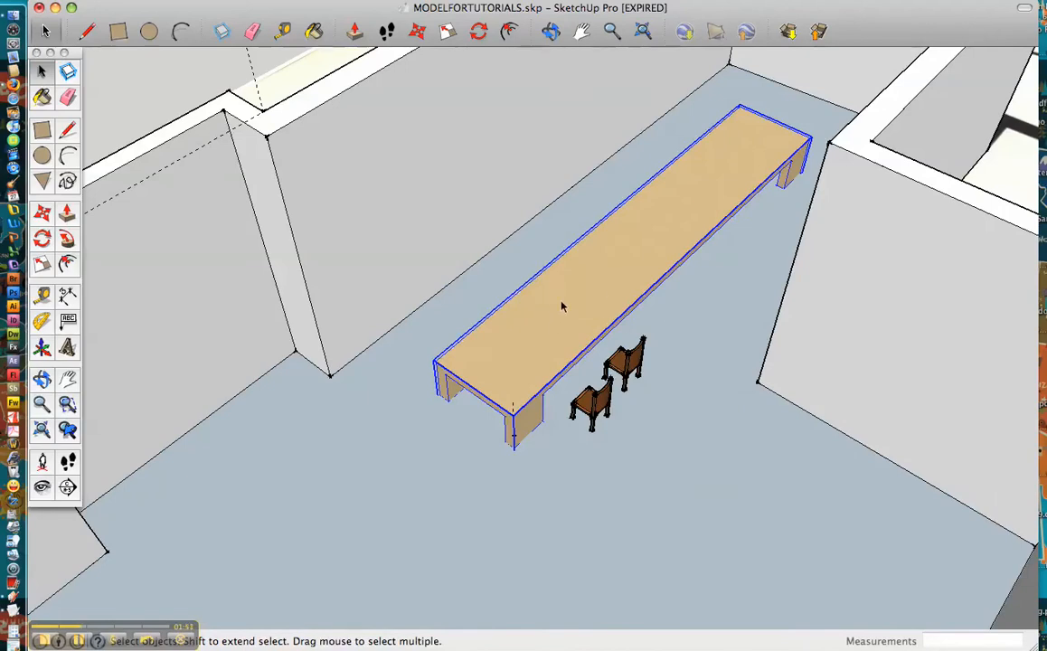
{"action": "mouse_move", "coordinate": [443, 314]}
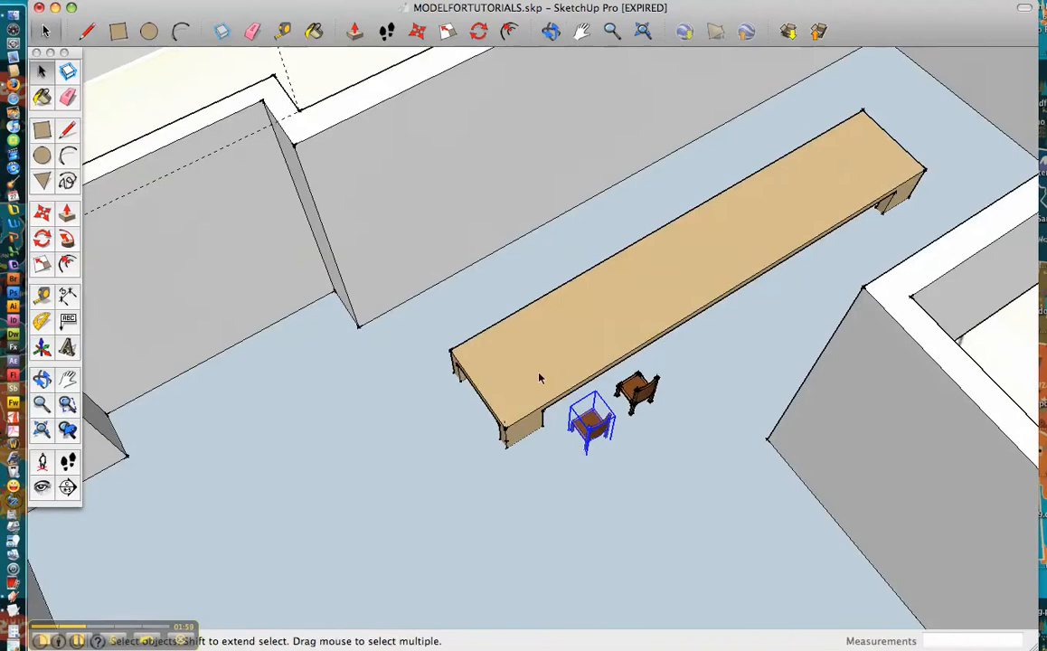
{"action": "mouse_move", "coordinate": [784, 284]}
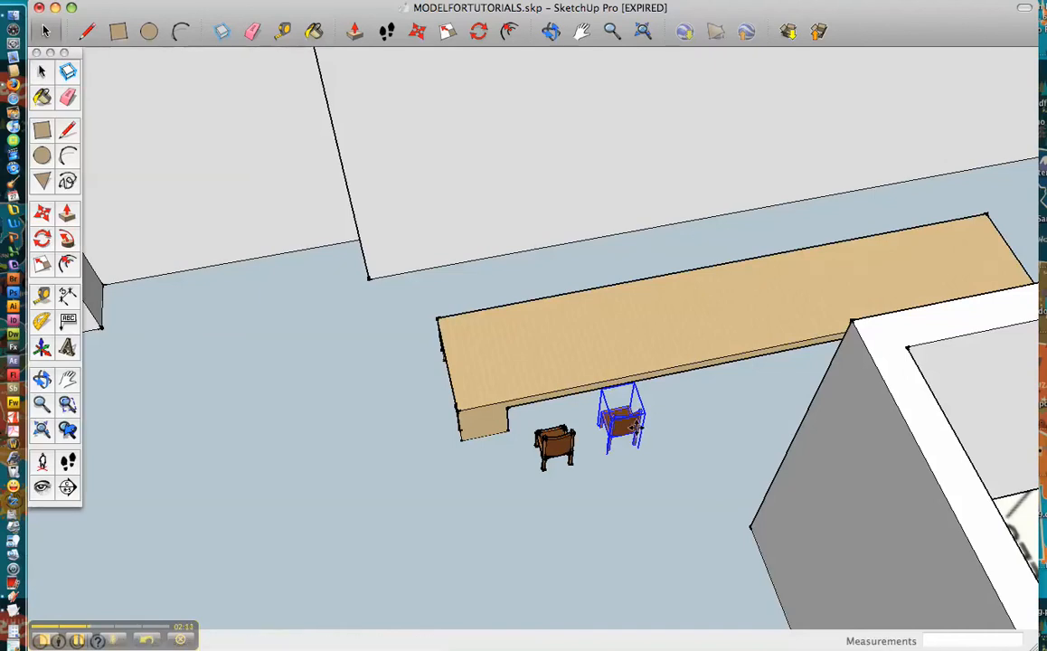
Copy the chair repeatedly along one long side, adding copies toward the table end
{"action": "left_click", "coordinate": [701, 412]}
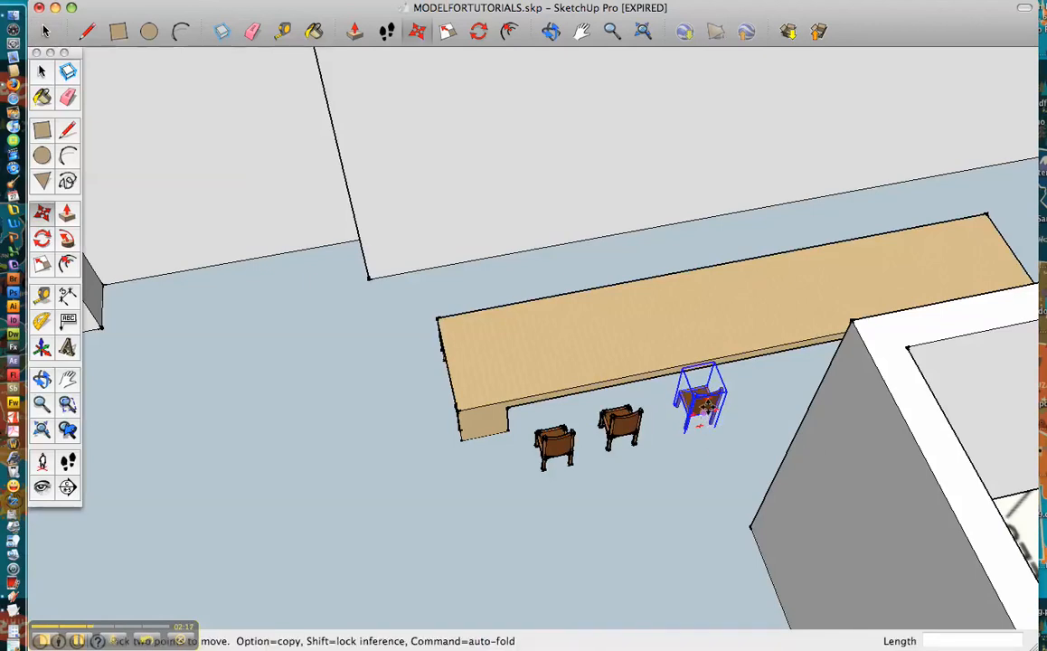
{"action": "left_click_drag", "start_coordinate": [700, 403], "coordinate": [696, 407]}
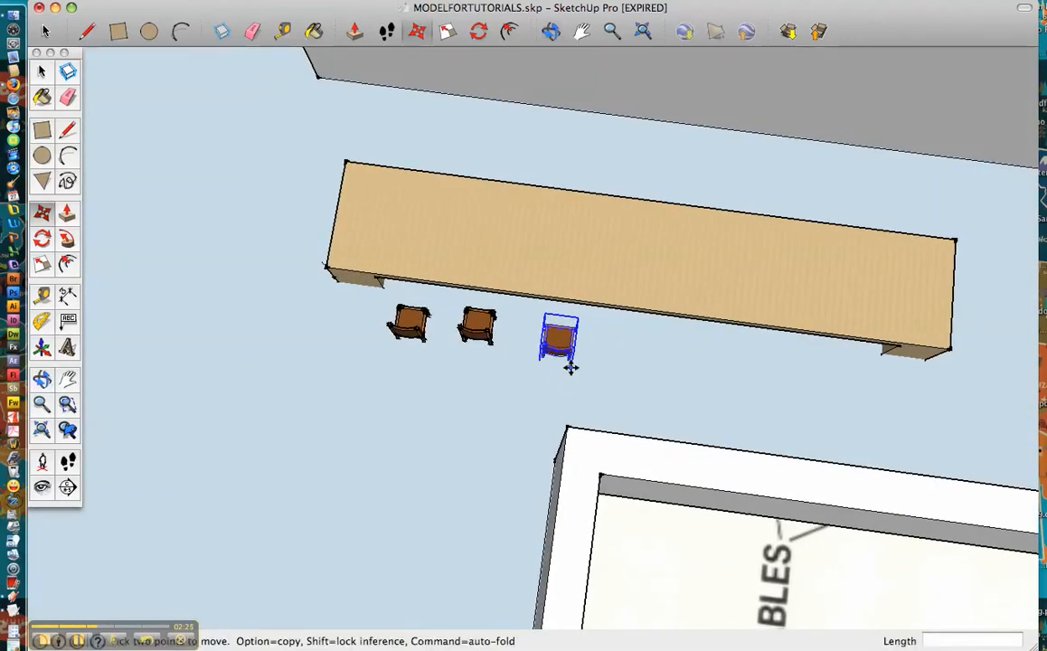
{"action": "left_click", "coordinate": [633, 348]}
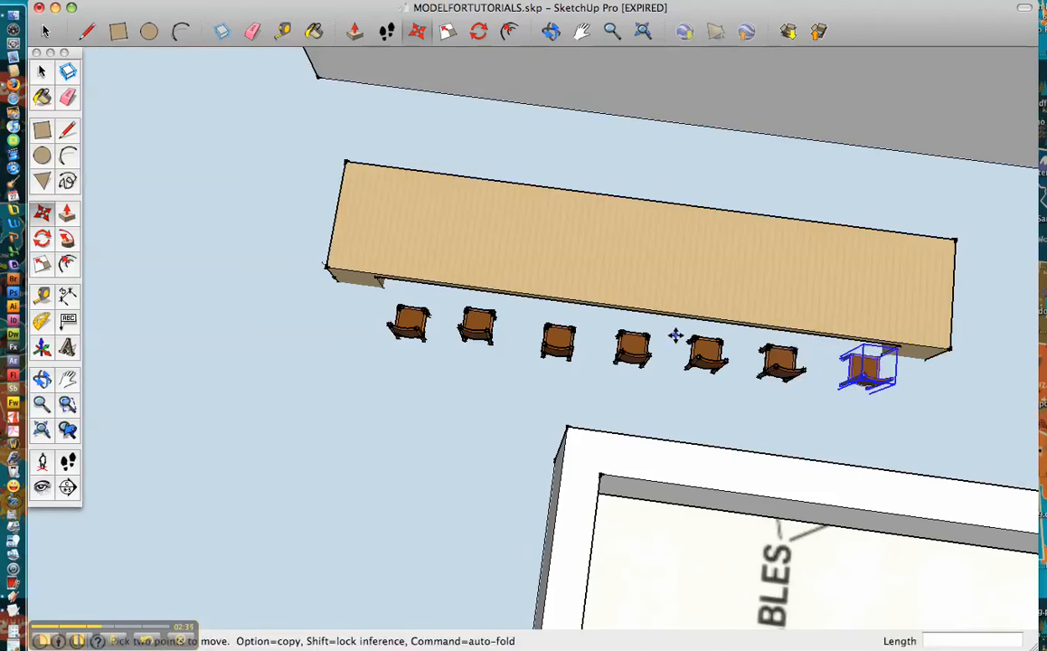
{"action": "left_click_drag", "start_coordinate": [868, 366], "coordinate": [791, 163]}
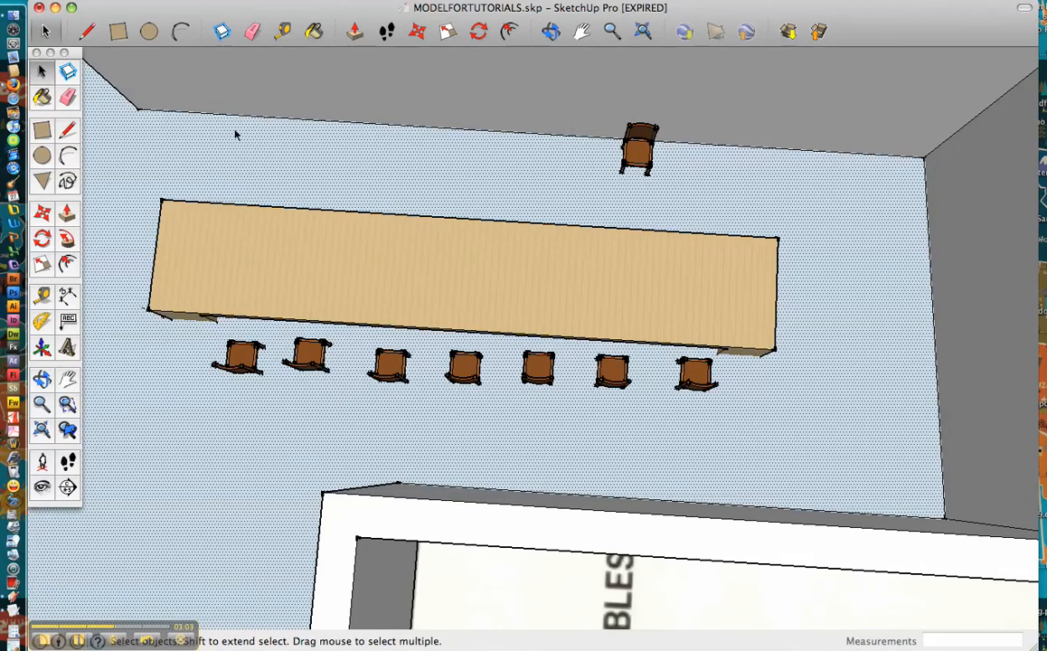
Select the single chair on the far side of the table
{"action": "left_click", "coordinate": [639, 149]}
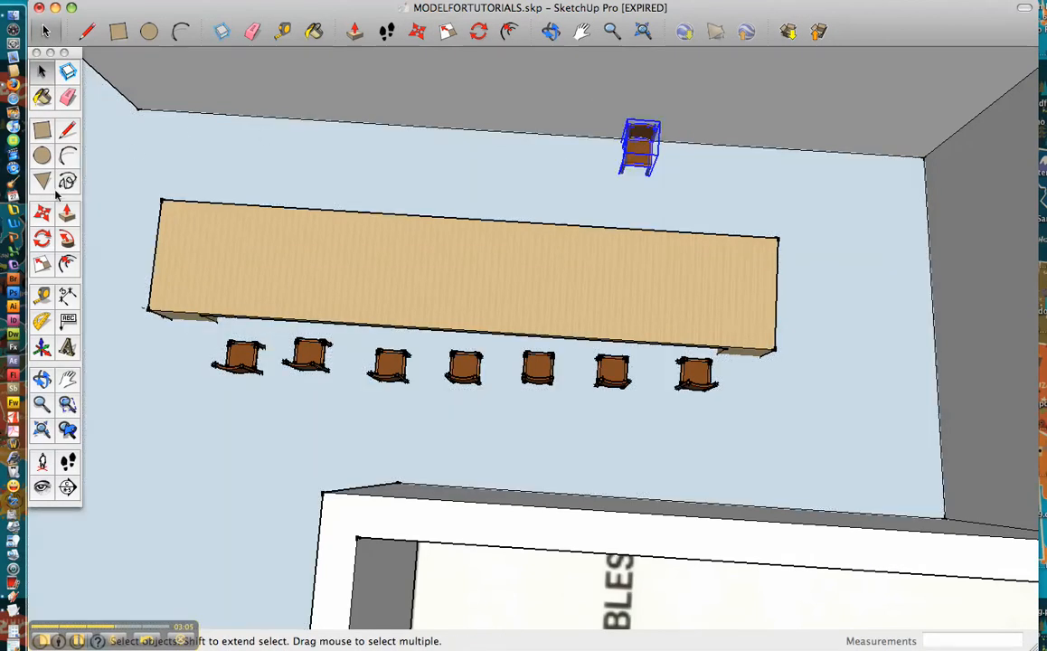
Copy the far-side chair twice along the table's opposite long edge
{"action": "left_click_drag", "start_coordinate": [639, 149], "coordinate": [639, 181]}
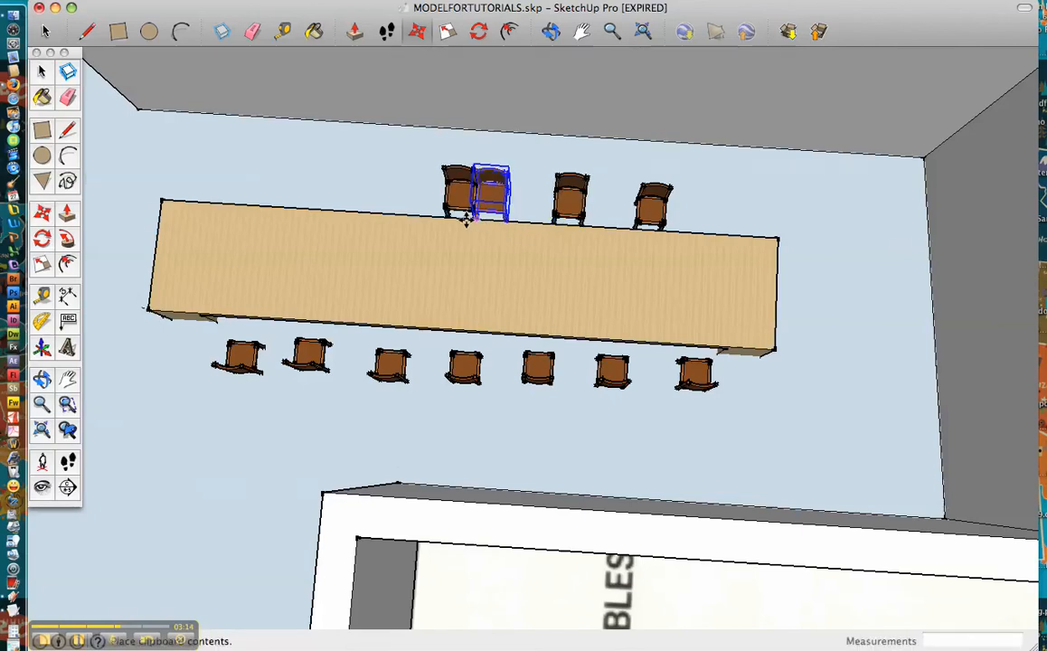
{"action": "left_click_drag", "start_coordinate": [488, 190], "coordinate": [409, 185]}
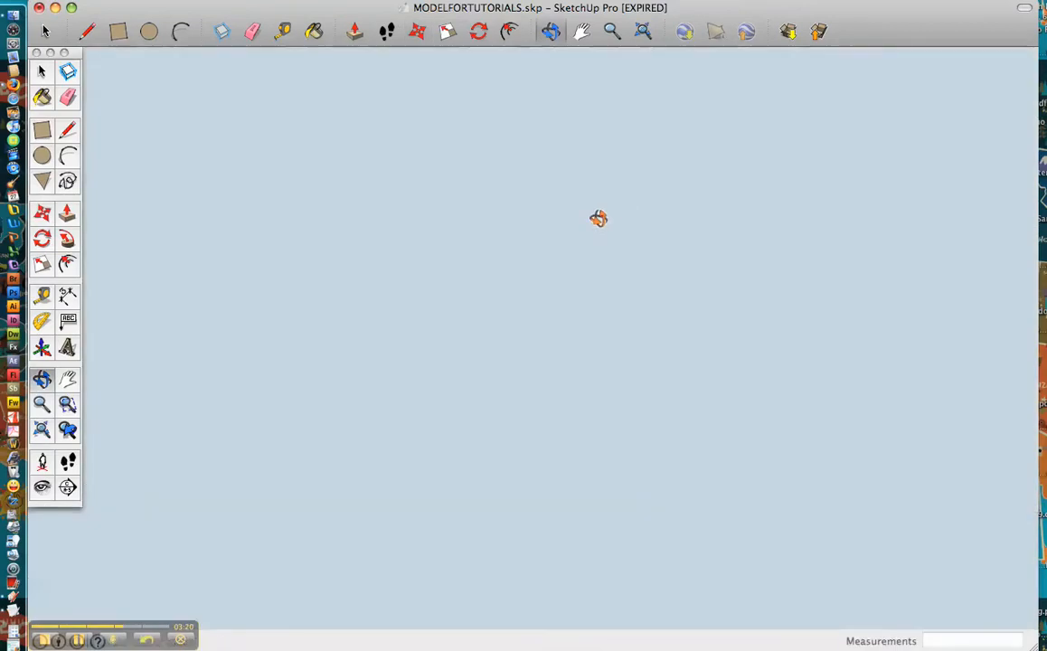
Orbit the camera to look down the table's length at both chair rows
{"action": "left_click_drag", "start_coordinate": [598, 218], "coordinate": [489, 190]}
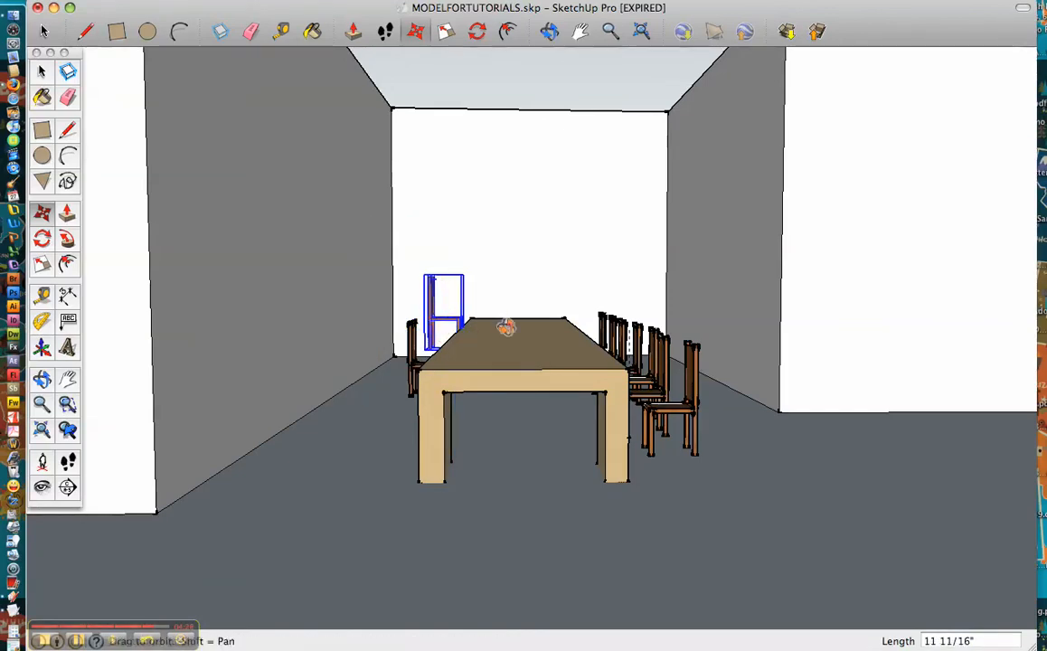
Orbit the view back to an overhead position above the room
{"action": "left_click_drag", "start_coordinate": [506, 328], "coordinate": [500, 389]}
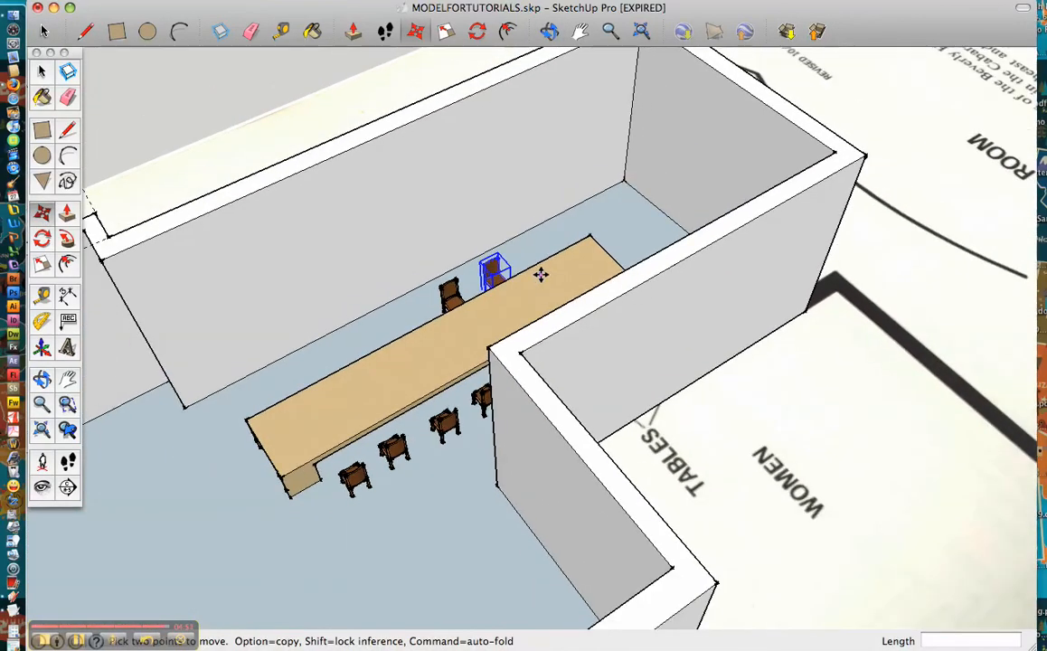
{"action": "mouse_move", "coordinate": [540, 274]}
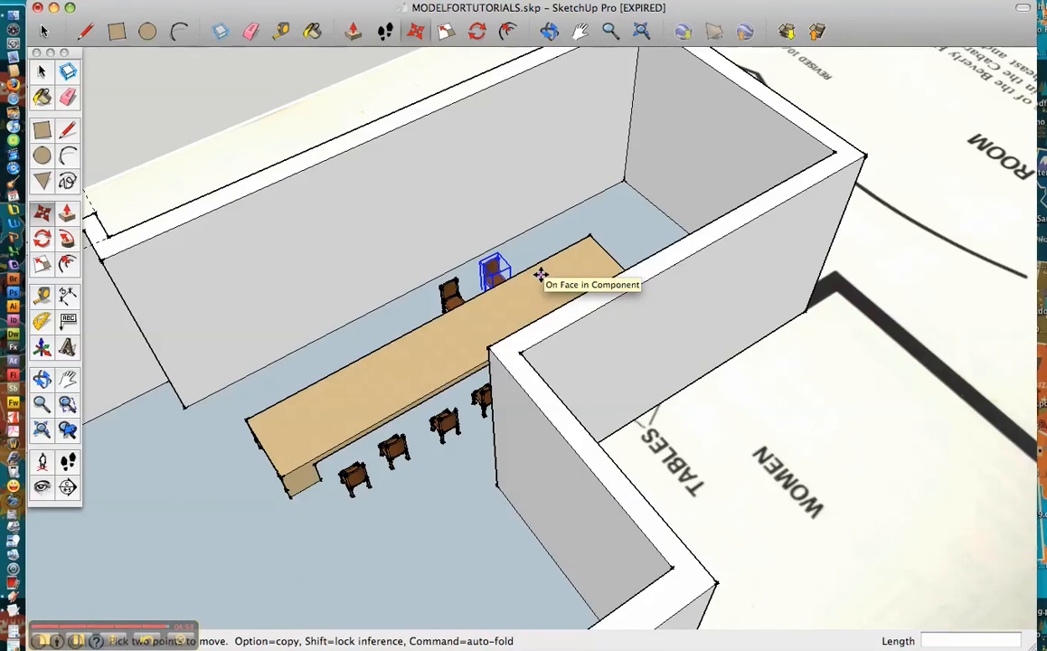